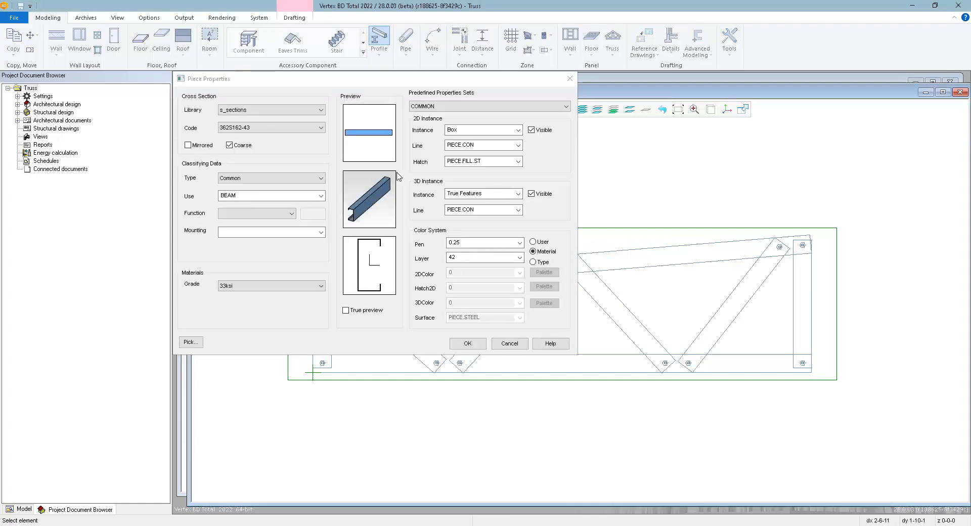
Change the truss member's section code to 350S162-43 and confirm Piece Properties
left_click(270, 127)
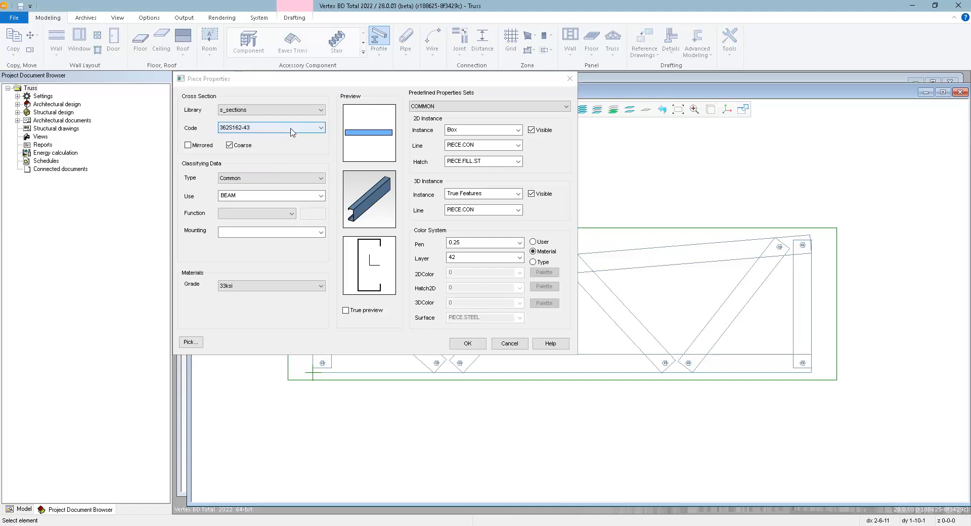
left_click(320, 127)
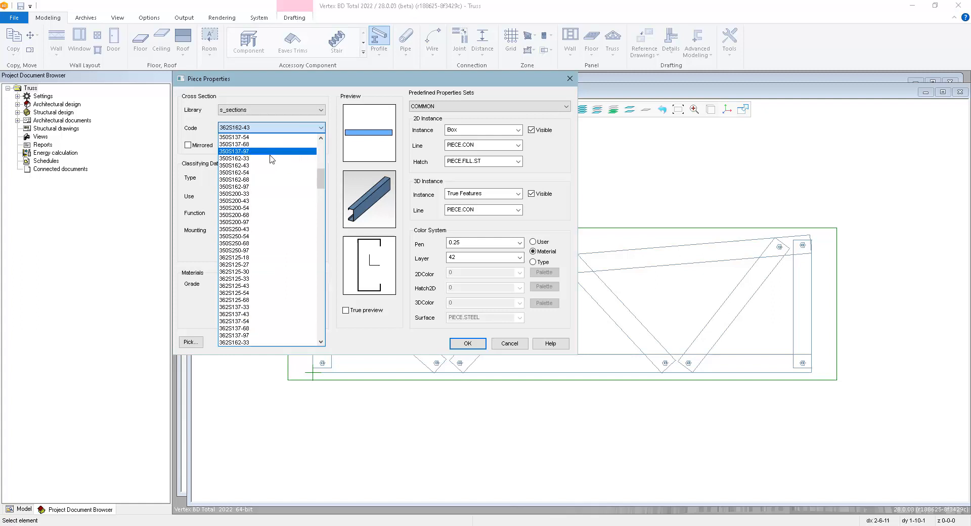
left_click(234, 165)
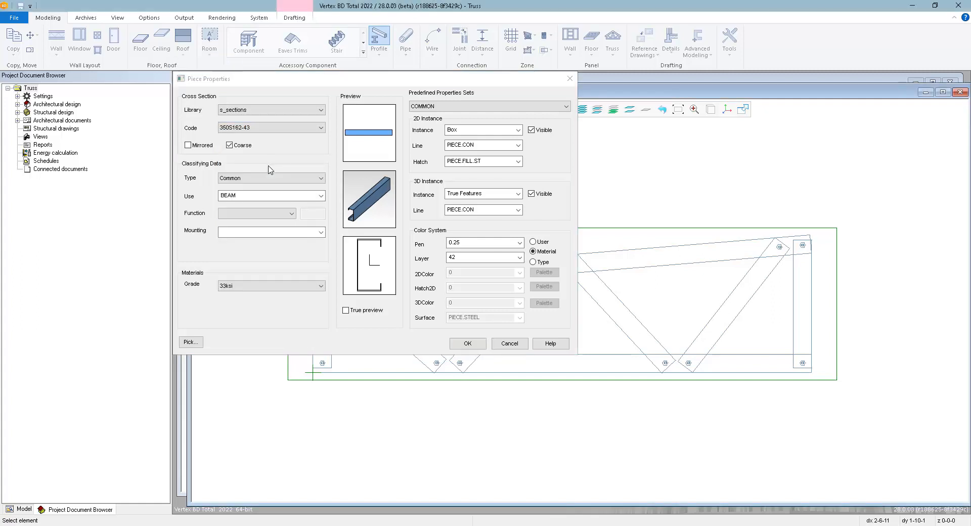
left_click(466, 343)
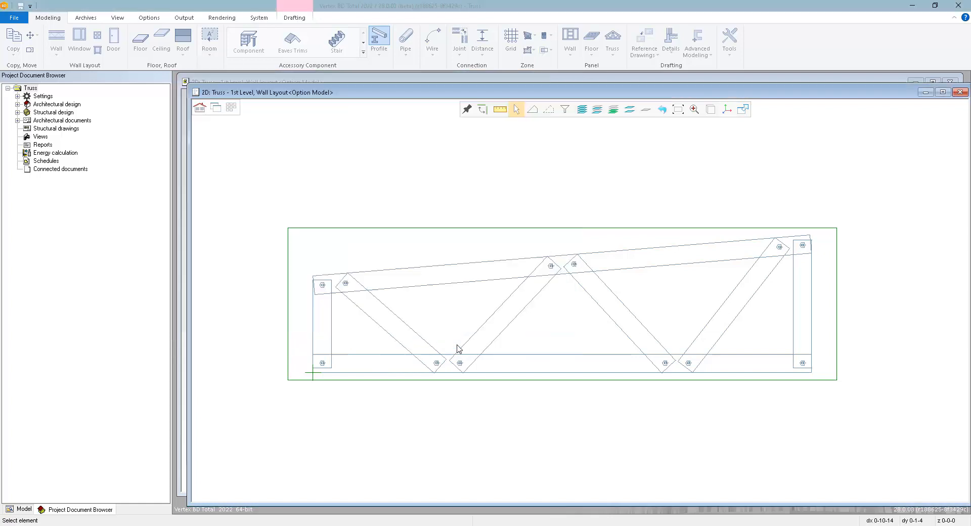
Start the Profile tool to place a 350S162-43 steel member on the truss
left_click(378, 40)
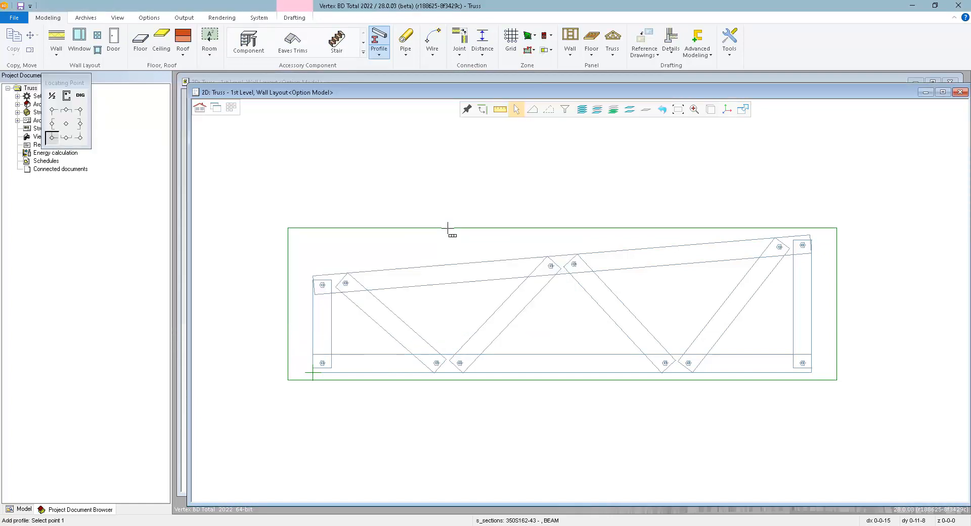
mouse_move(297, 384)
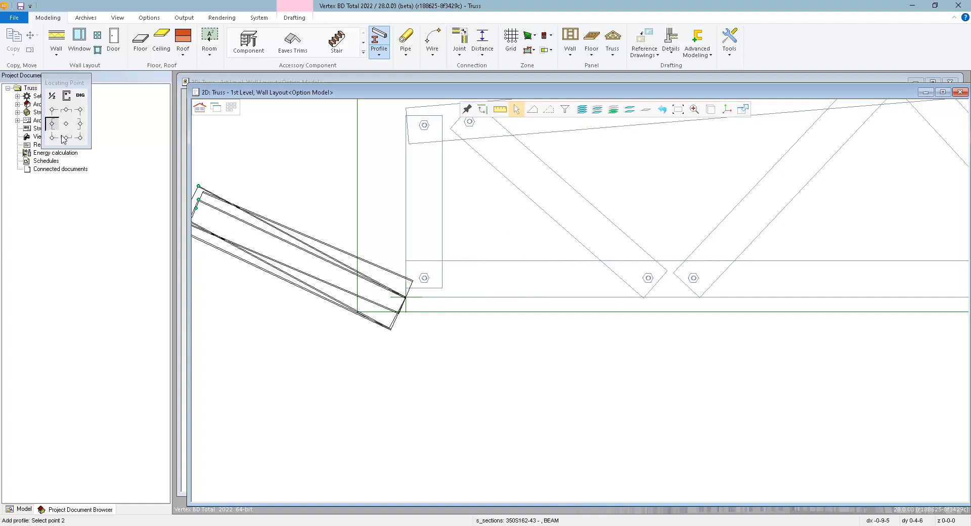
mouse_move(61, 137)
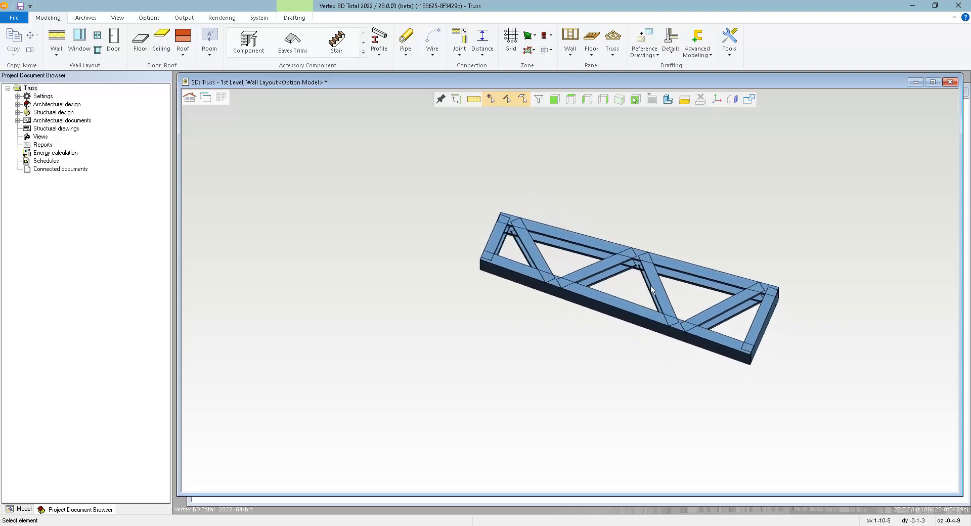
Open Joint Connection Details and expand the Light Gauge Steel joint folder
left_click_drag(650, 292, 570, 291)
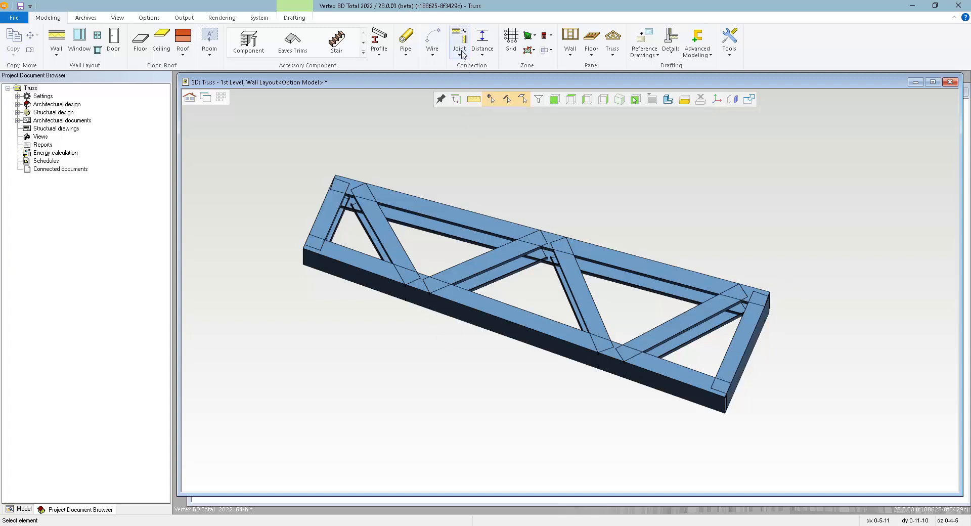
left_click(459, 36)
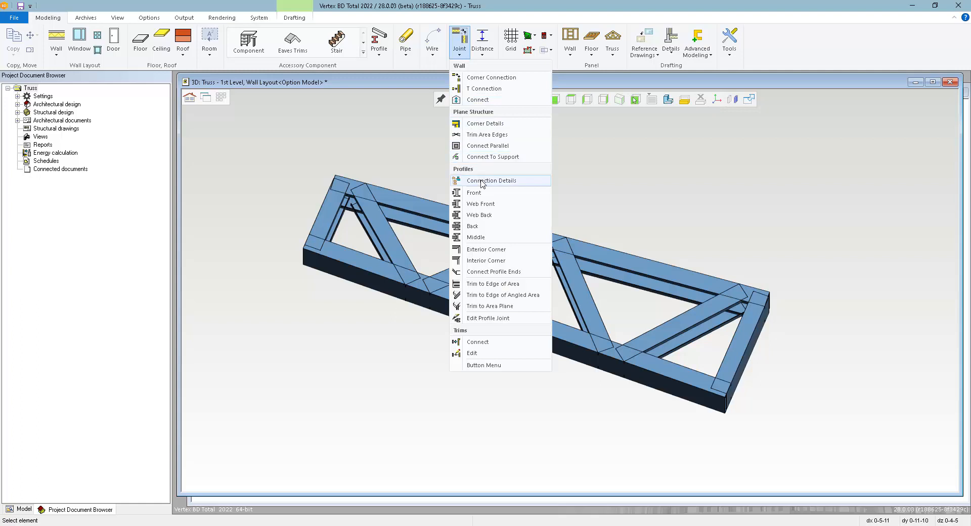
mouse_move(506, 186)
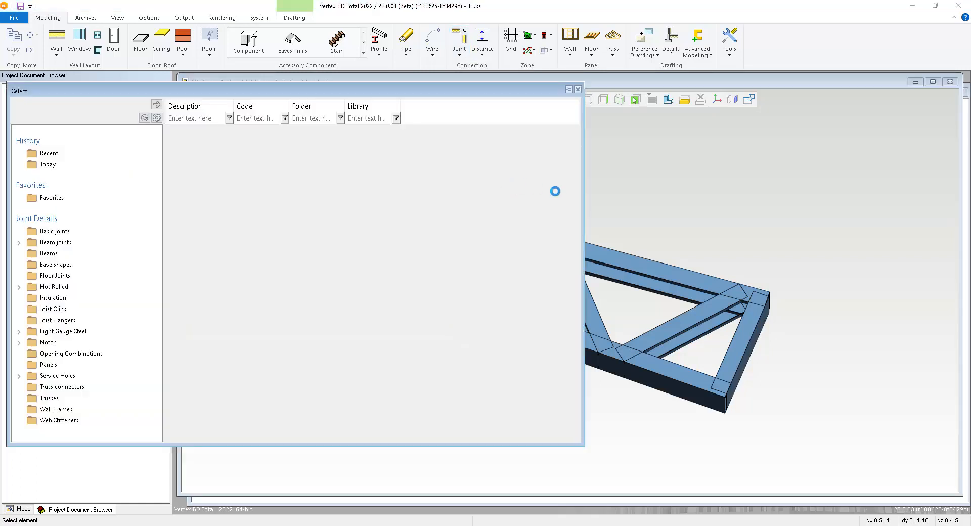
left_click(62, 330)
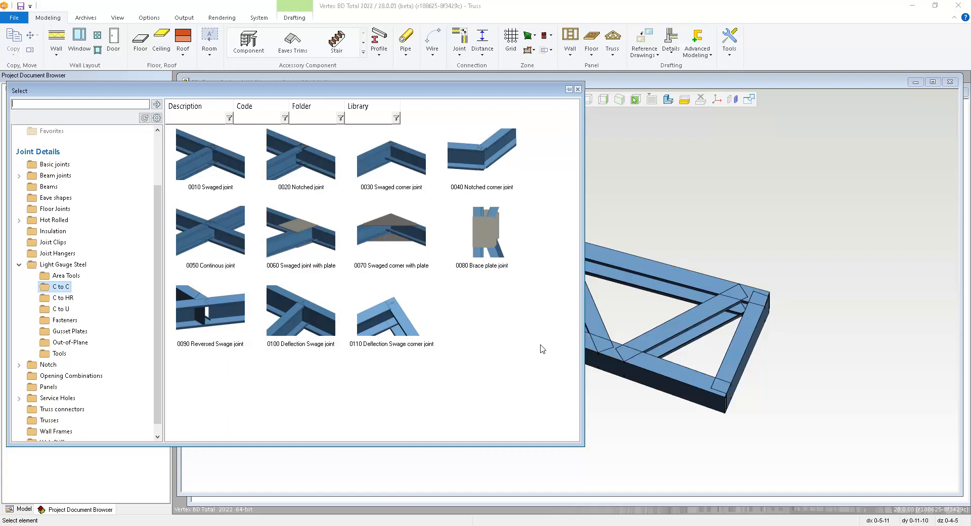
mouse_move(322, 403)
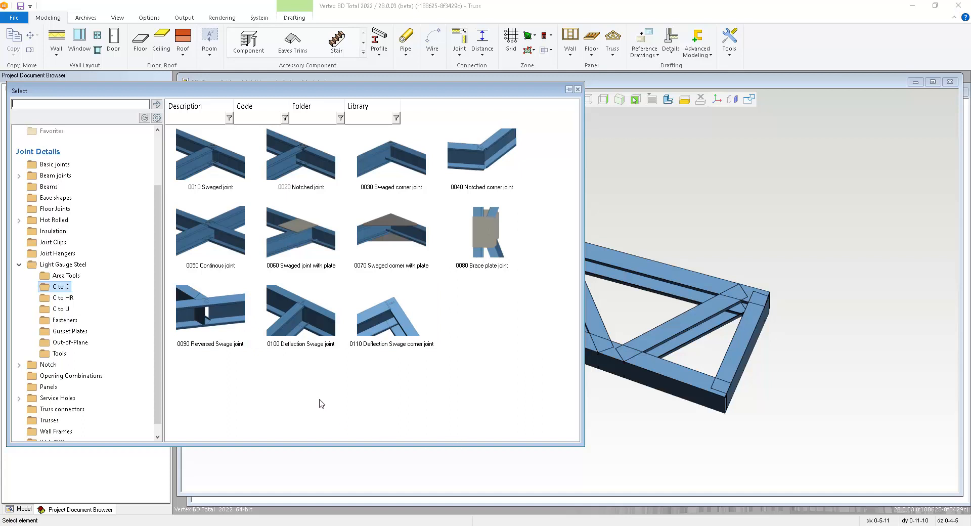
mouse_move(701, 295)
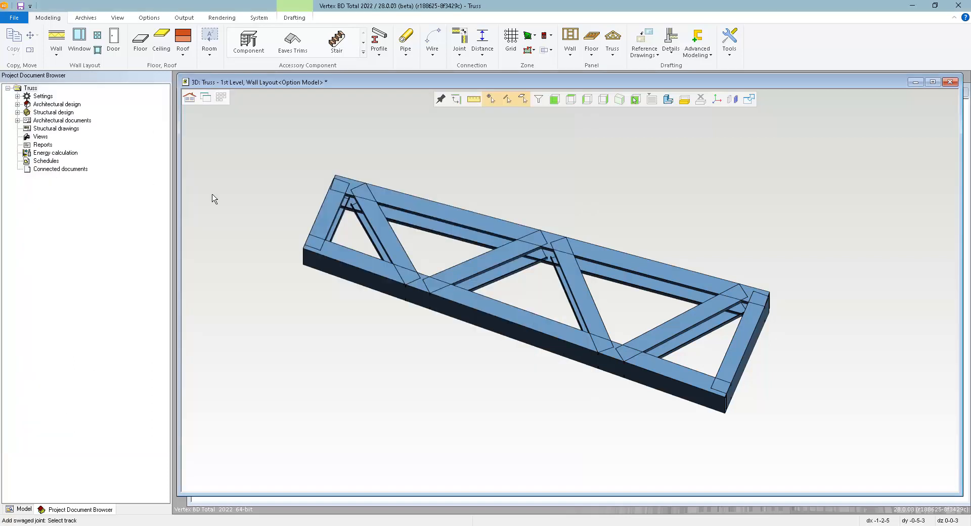
mouse_move(434, 368)
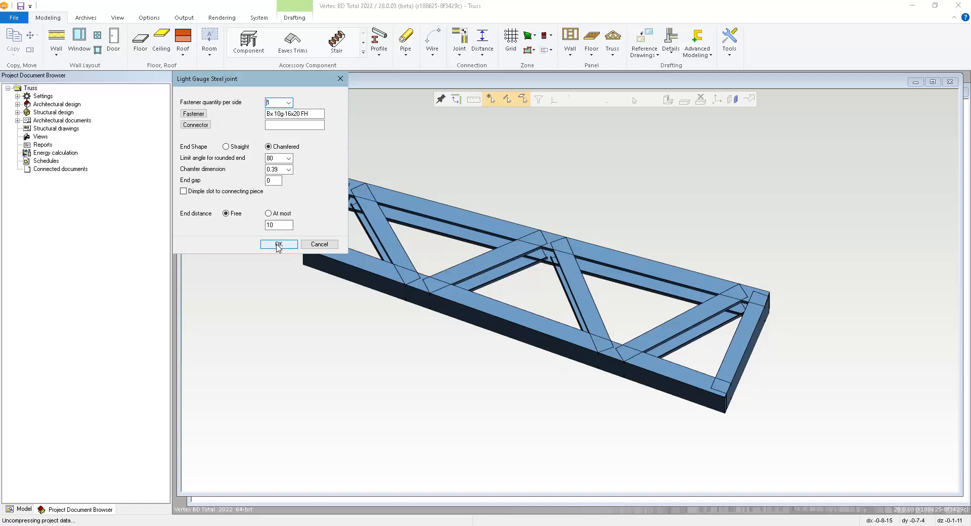
Accept the swaged fastener joint settings and pick the top chord as connecting track
left_click(277, 243)
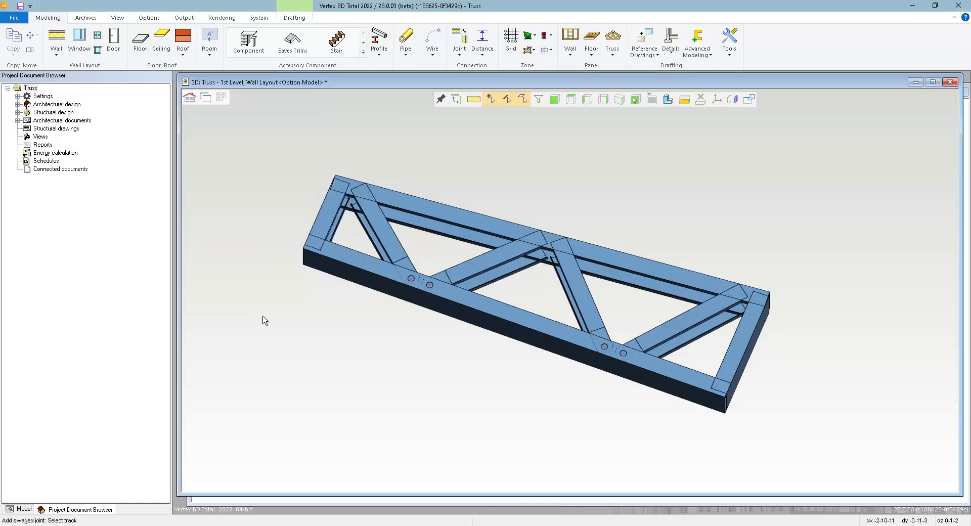
mouse_move(403, 211)
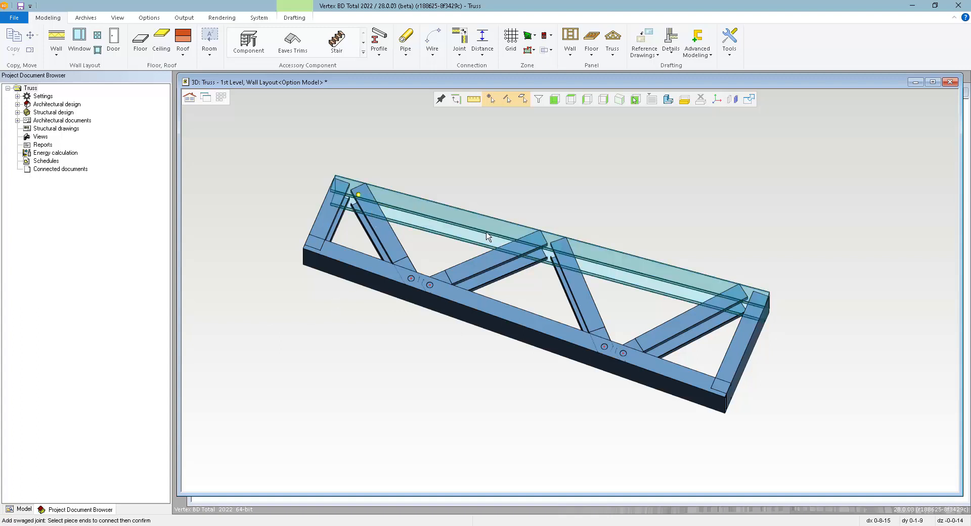
left_click(548, 247)
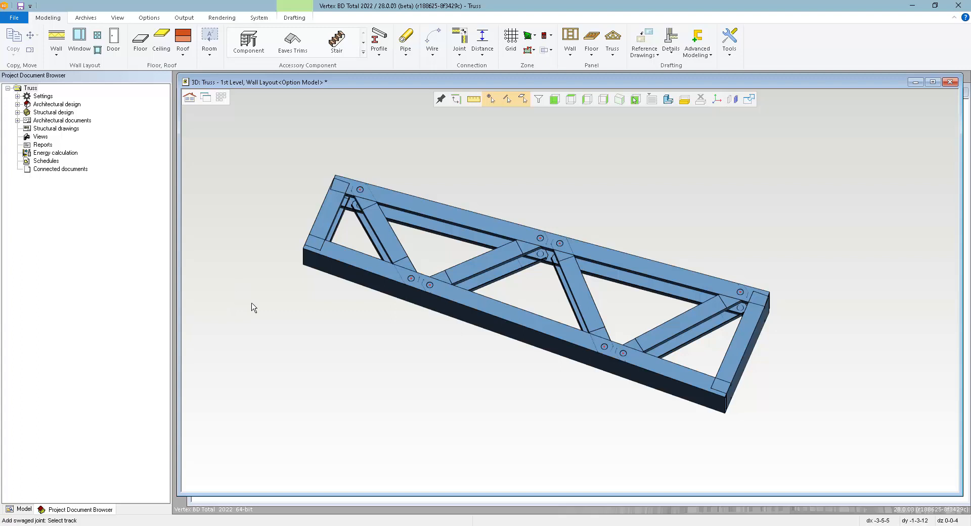
mouse_move(334, 200)
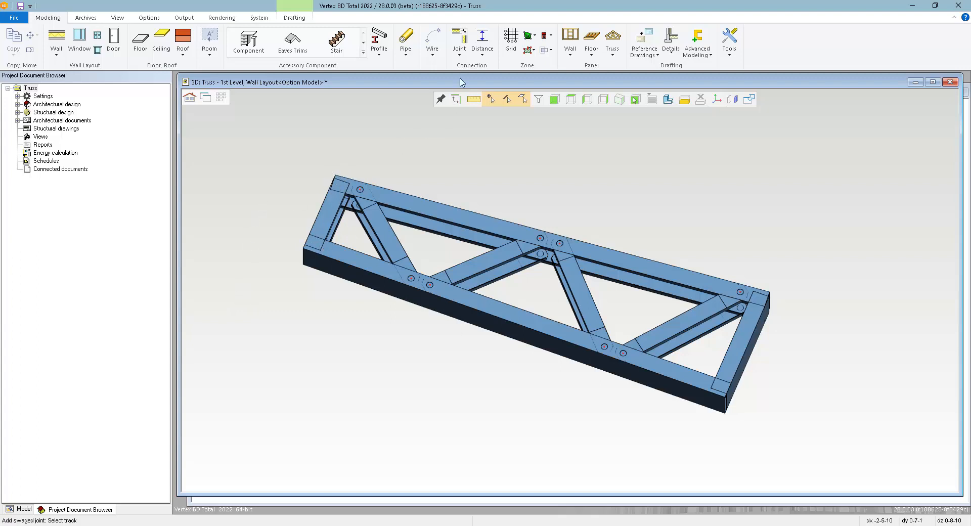
Add the 0030 Swaged corner joint at the top-left chord end
left_click(459, 40)
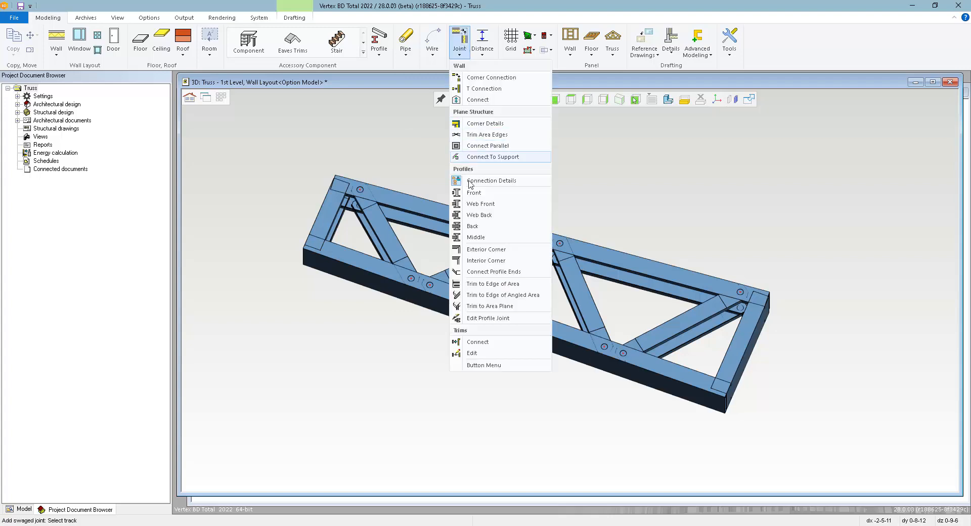
left_click(491, 180)
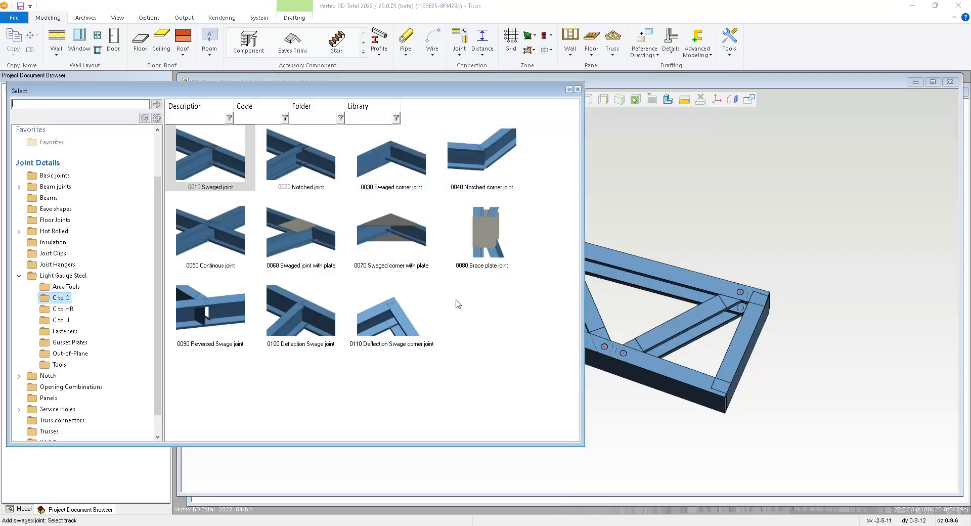
left_click(391, 158)
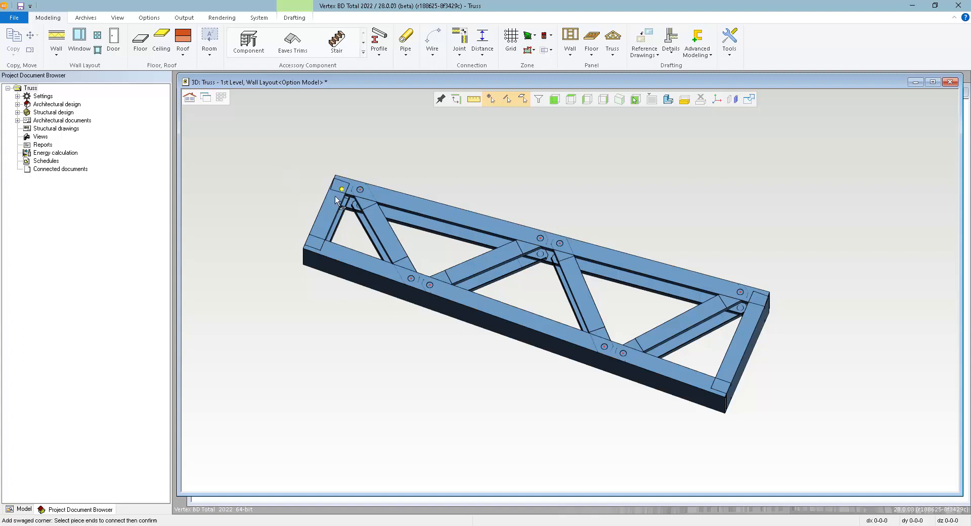
left_click(339, 189)
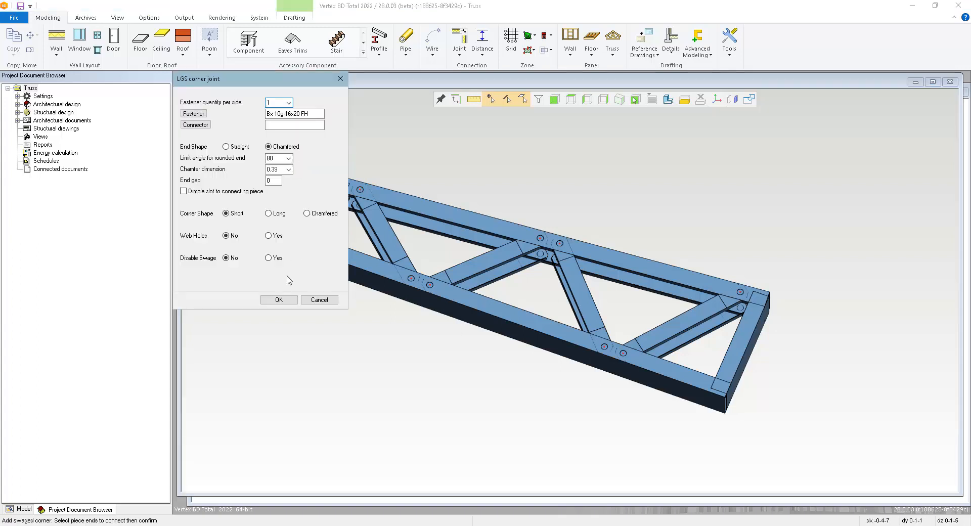
left_click(278, 299)
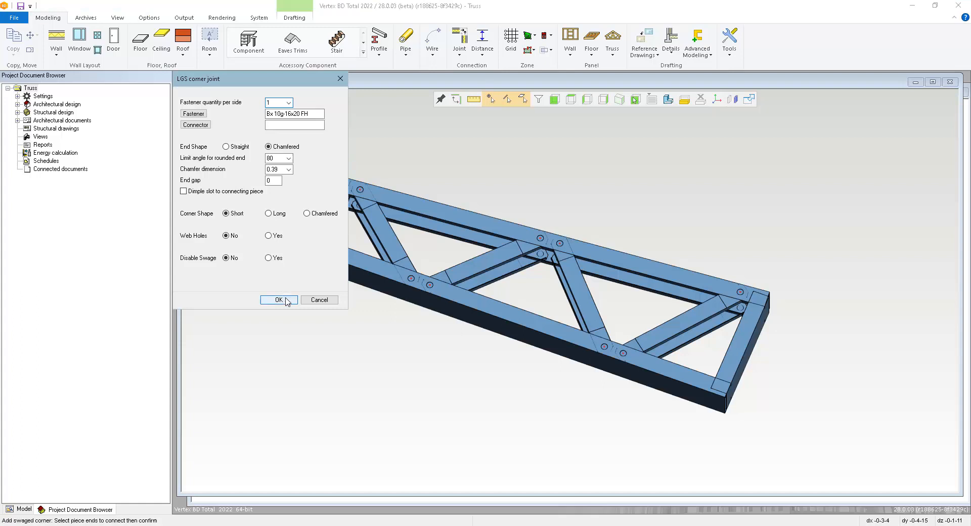
left_click(277, 299)
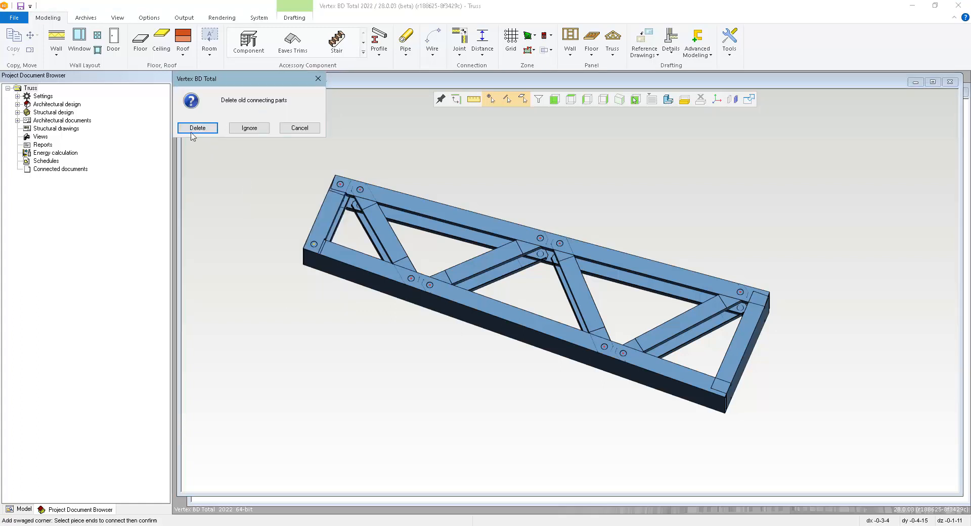
Delete the old connecting parts and add a swaged corner joint at the top-right chord end
left_click(197, 128)
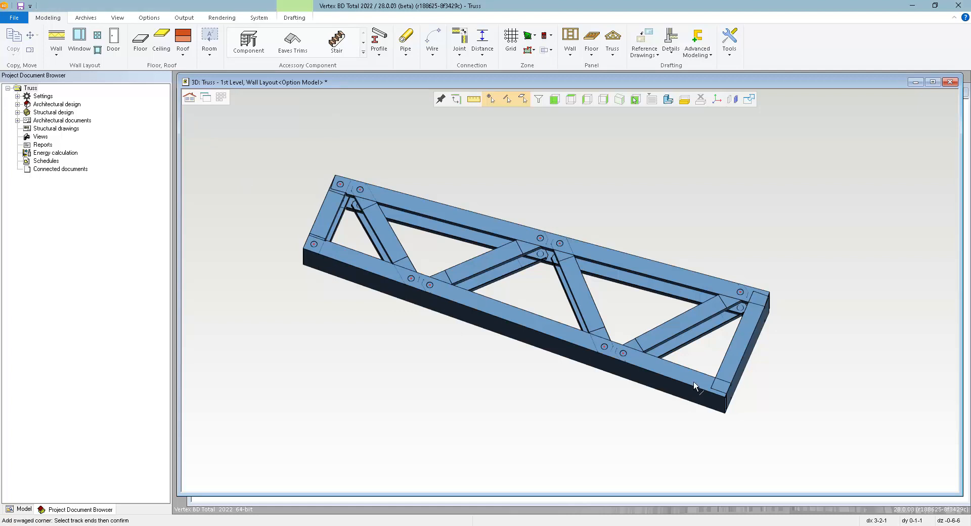
mouse_move(736, 379)
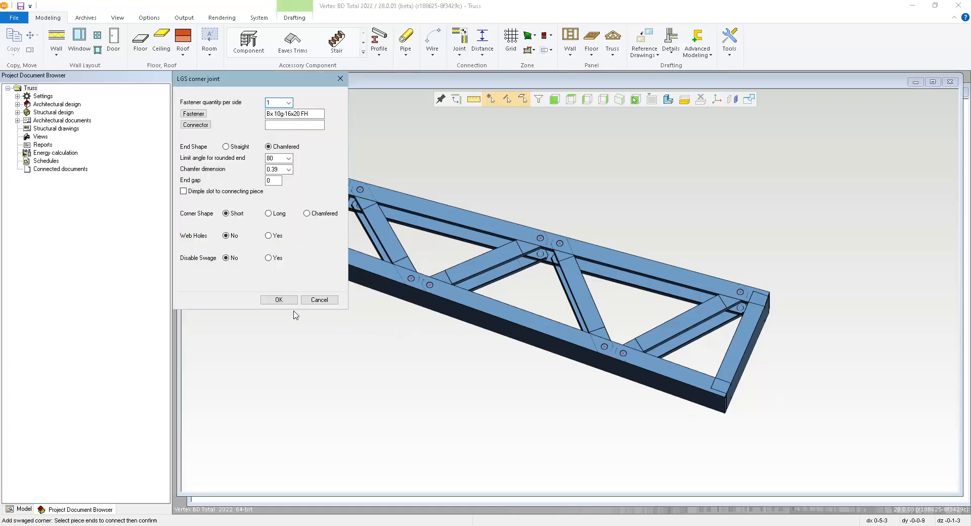
left_click(278, 299)
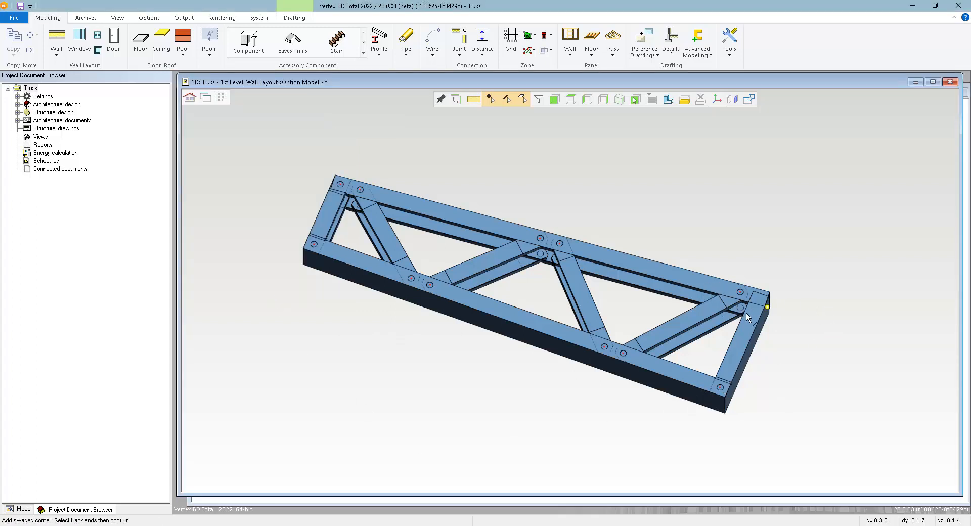
left_click(766, 307)
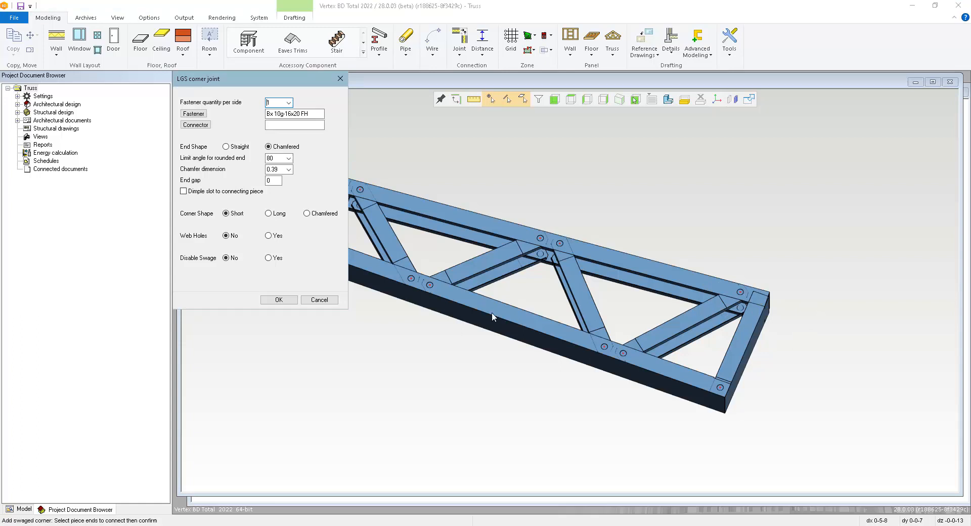
left_click(279, 299)
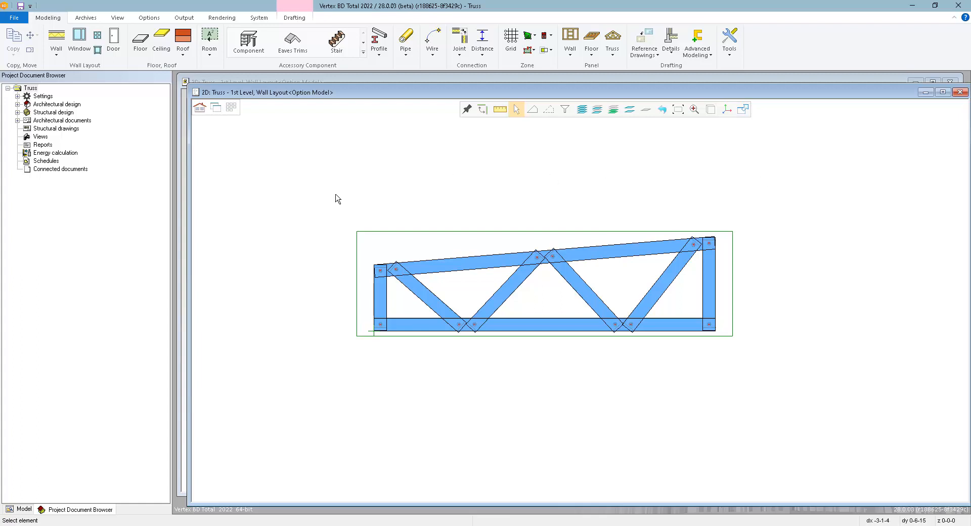
mouse_move(764, 322)
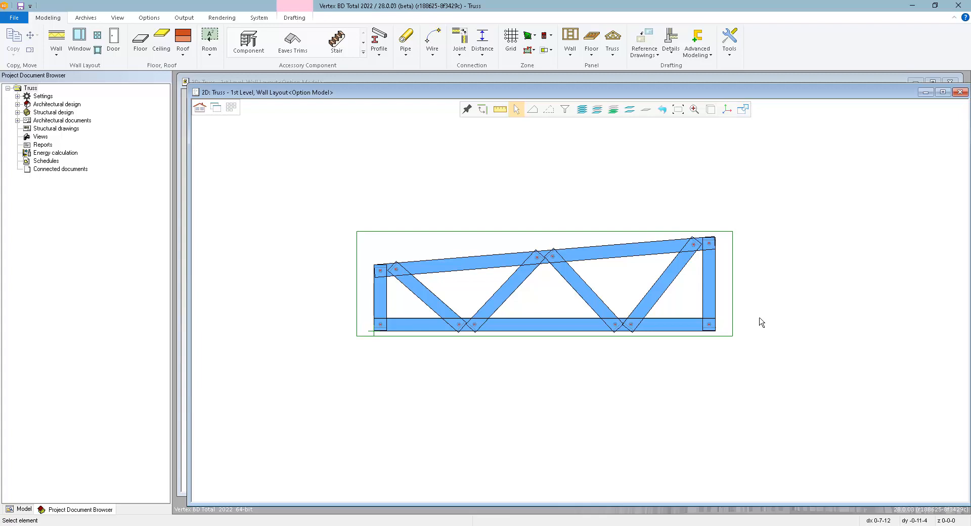
mouse_move(711, 243)
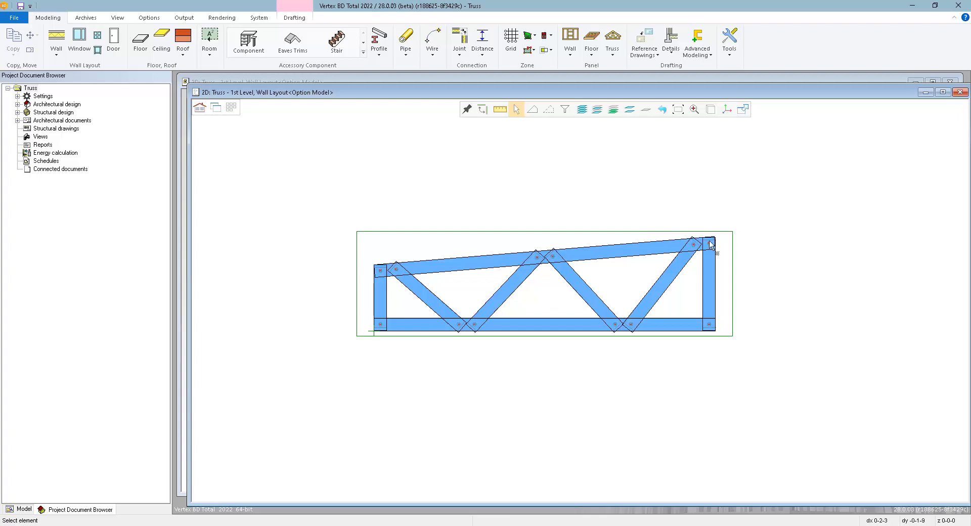
mouse_move(733, 180)
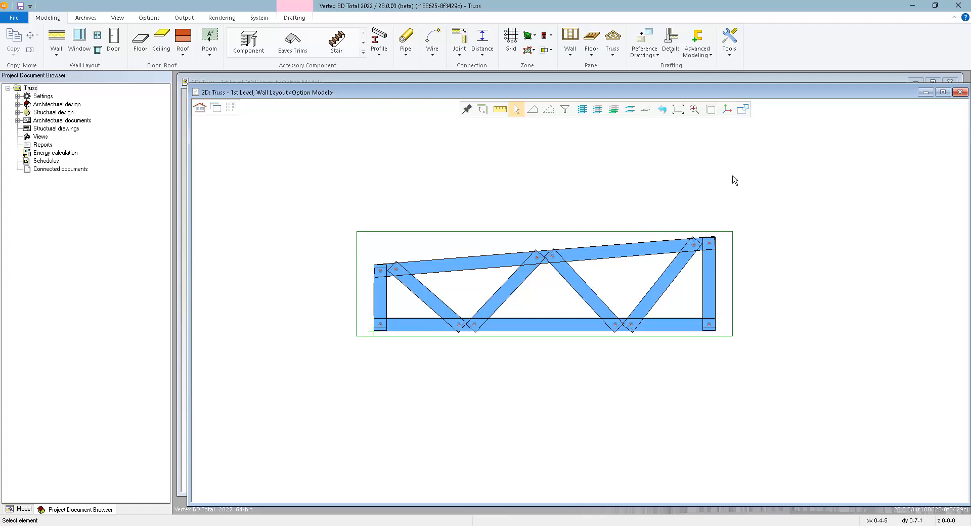
mouse_move(616, 260)
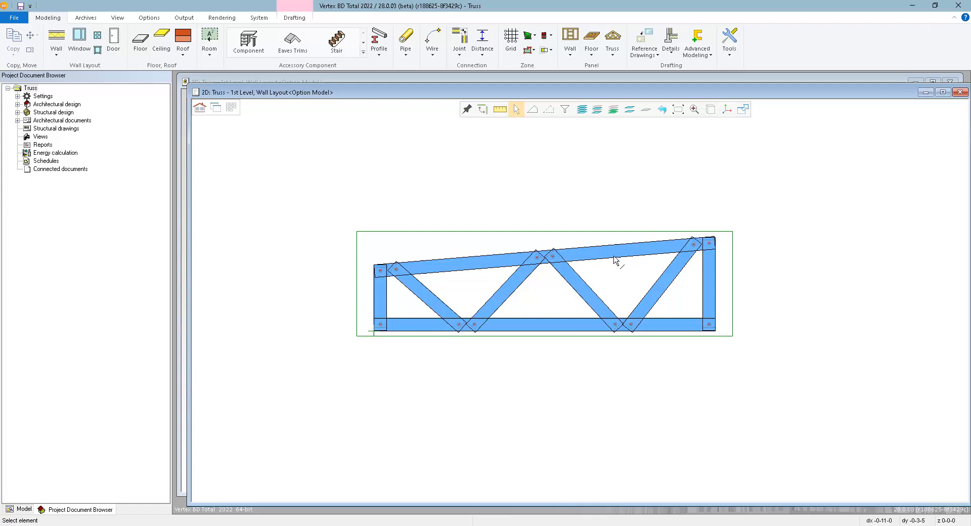
mouse_move(642, 267)
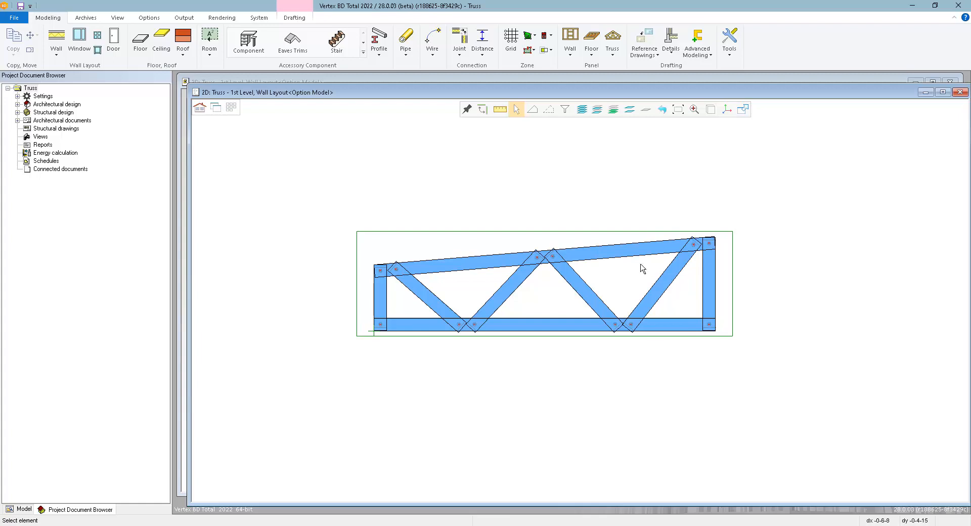
Limit the selection filter to Profiles only and select all truss members
left_click(564, 109)
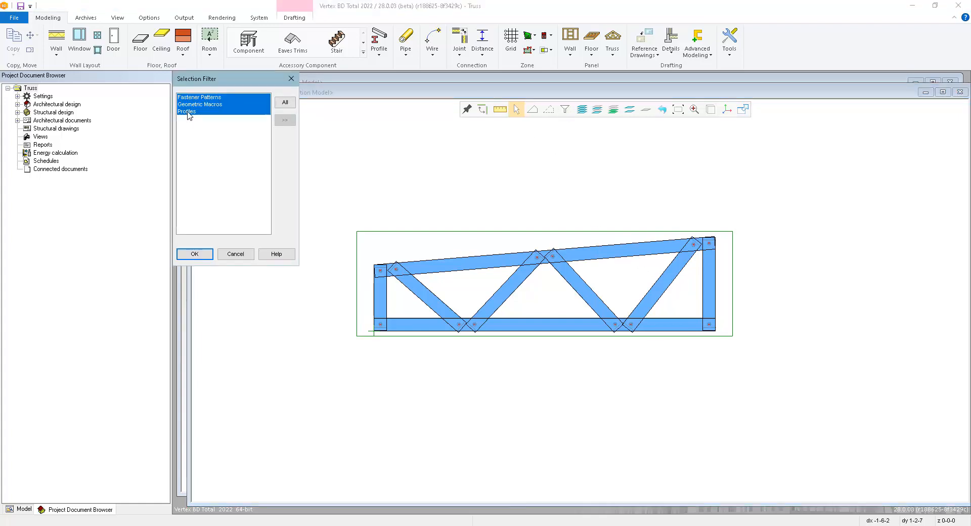
left_click(187, 111)
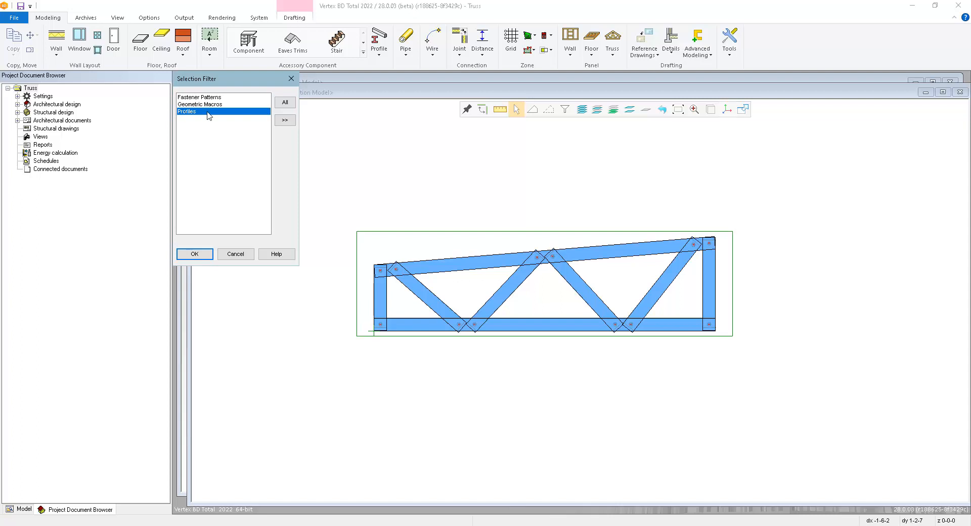
left_click(194, 254)
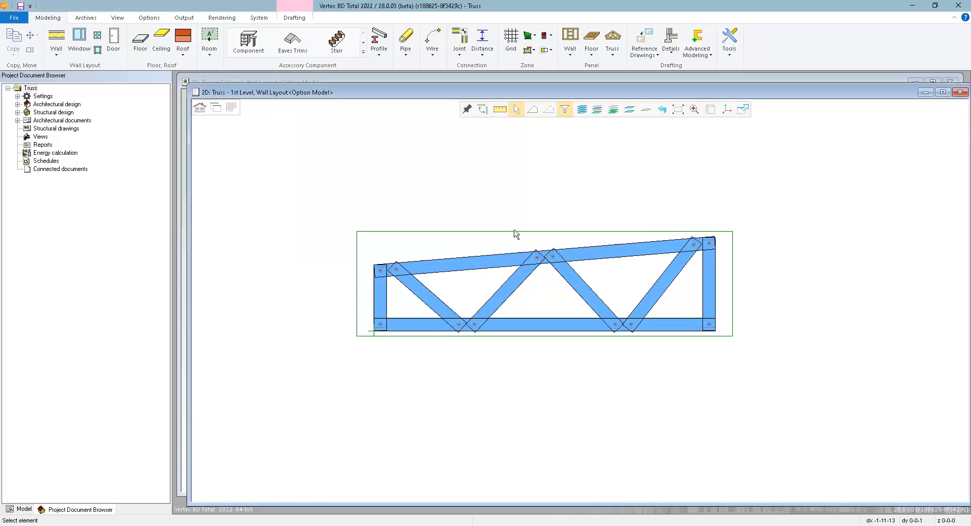
left_click(535, 283)
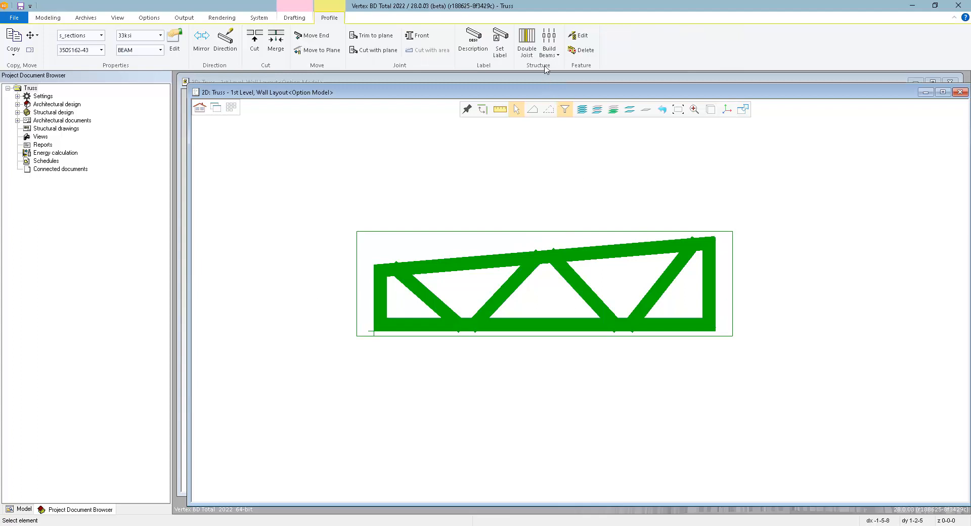
Start a Frame Line from Build Beams with its start point left of the truss
left_click(549, 42)
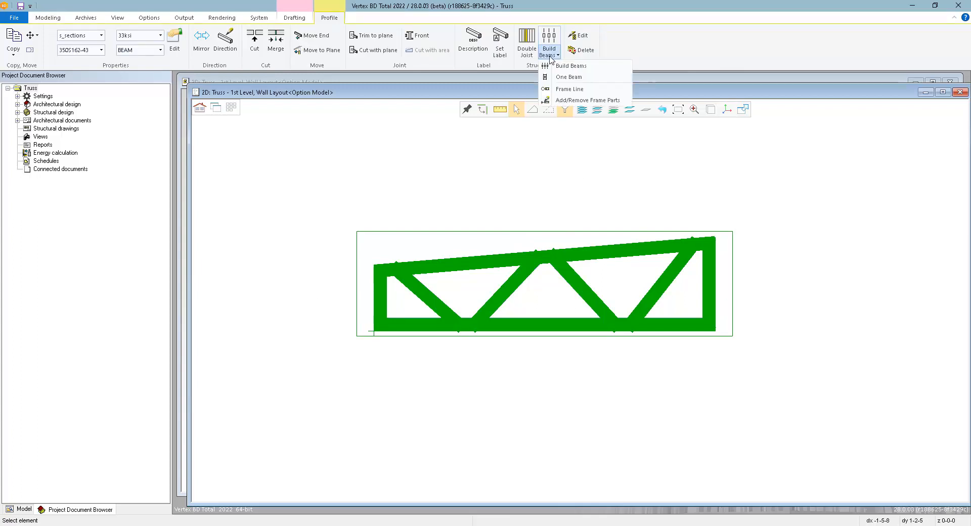
mouse_move(562, 88)
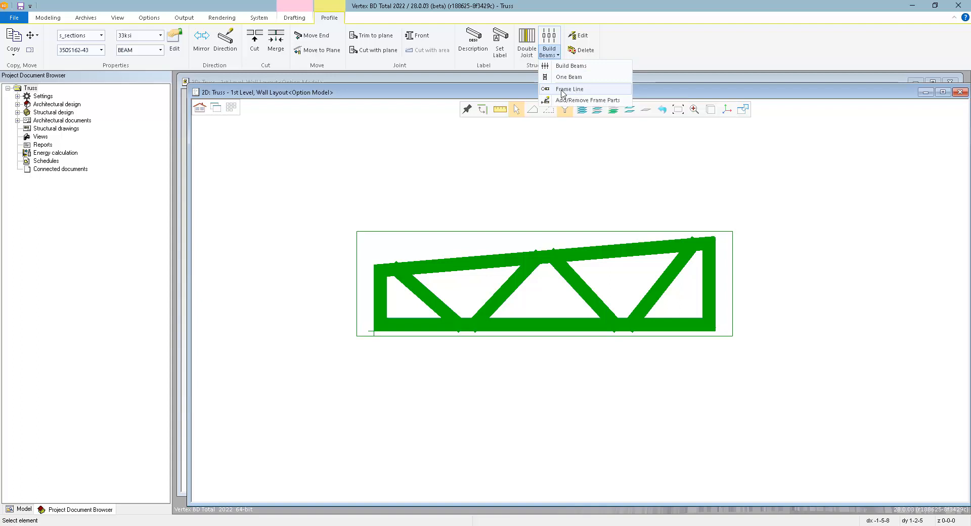
mouse_move(592, 90)
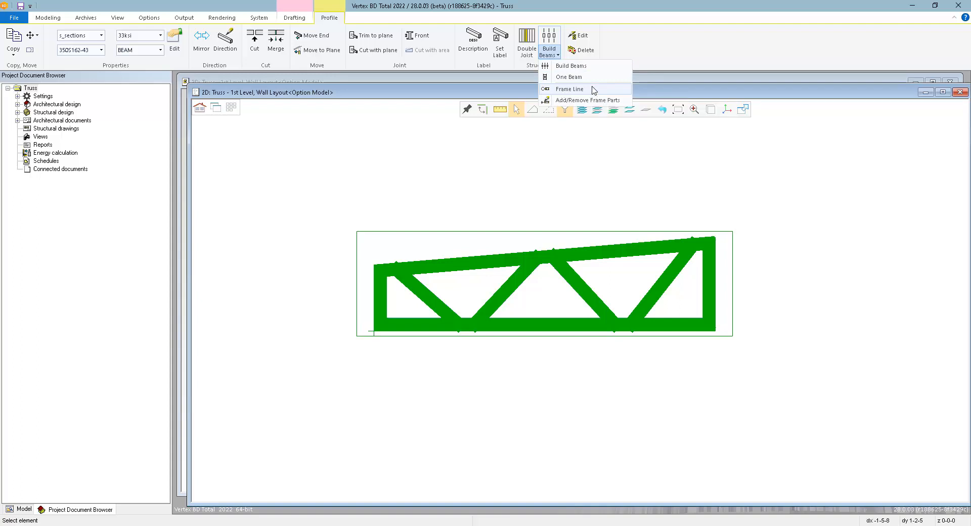
mouse_move(569, 88)
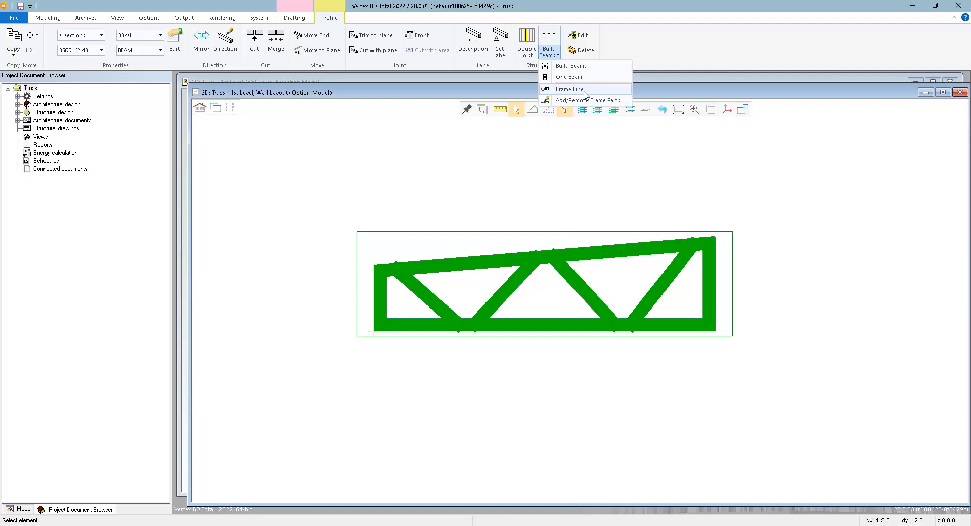
left_click(568, 88)
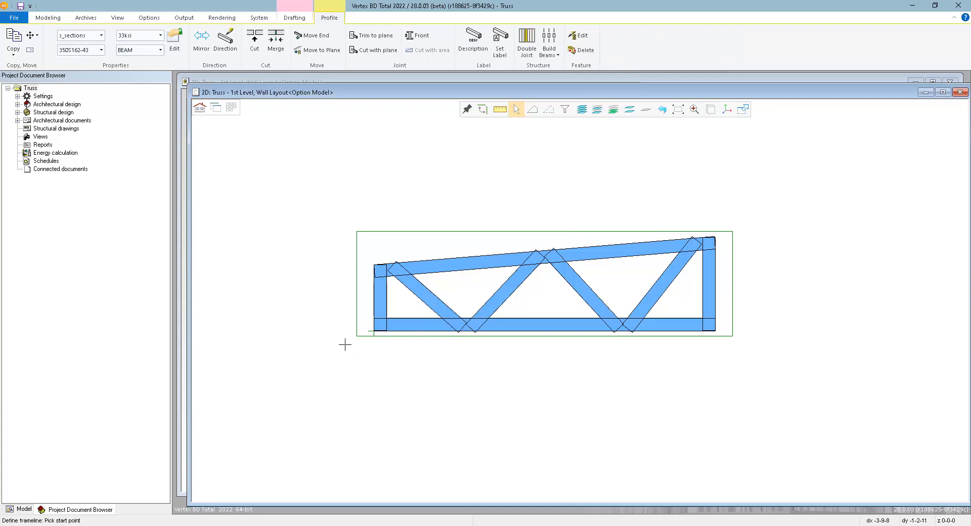
left_click(345, 345)
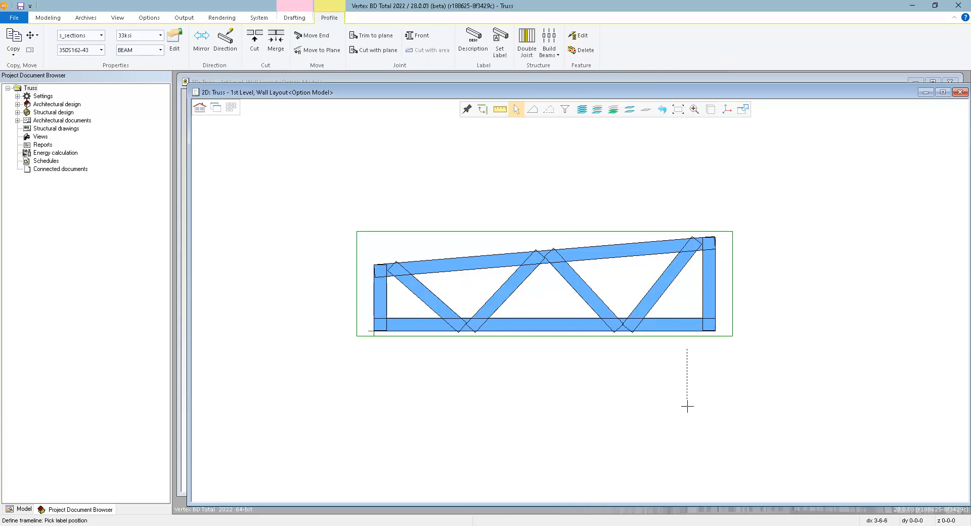
mouse_move(541, 378)
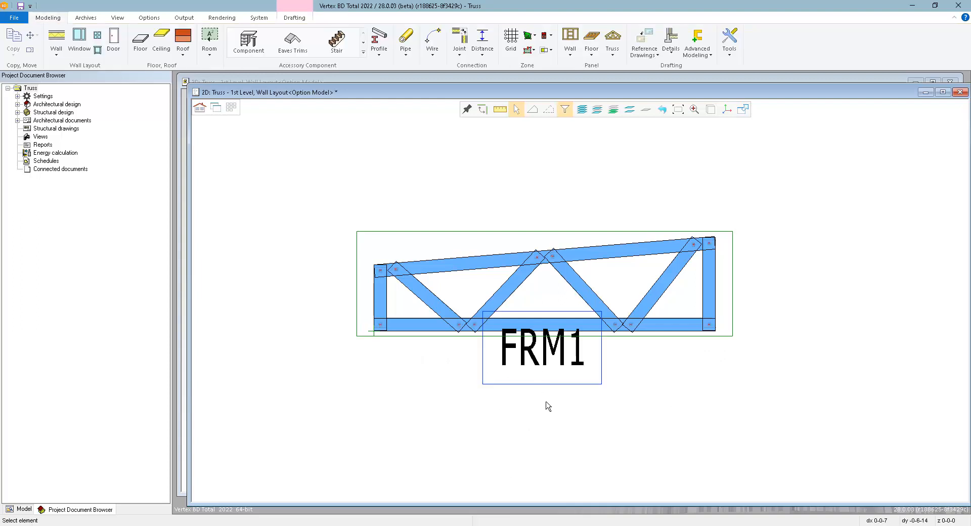
mouse_move(545, 374)
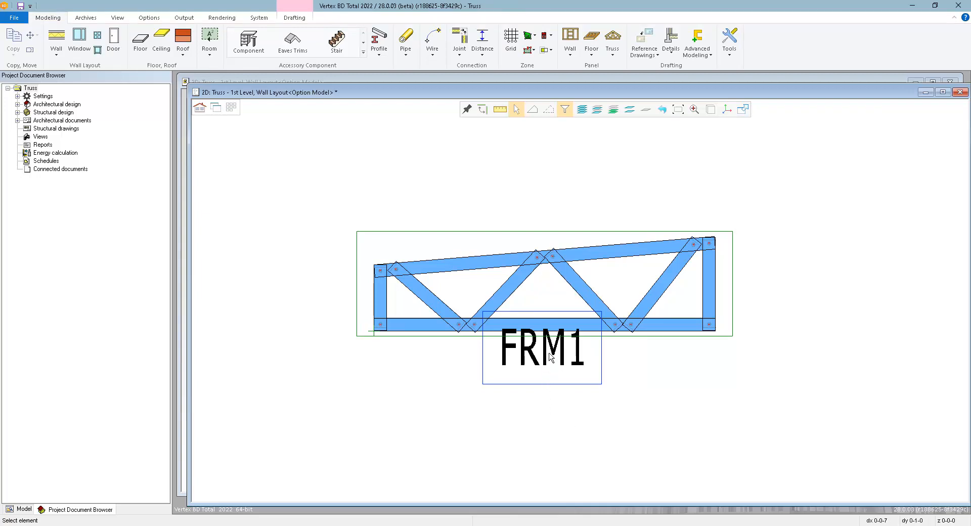
Allow all object types in the selection filter and select frame line FRM1
left_click(564, 110)
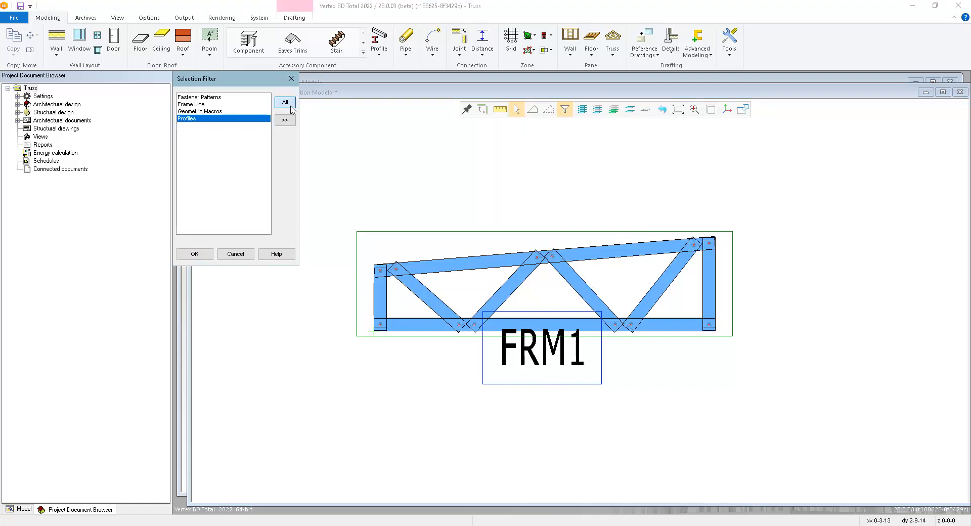
left_click(193, 254)
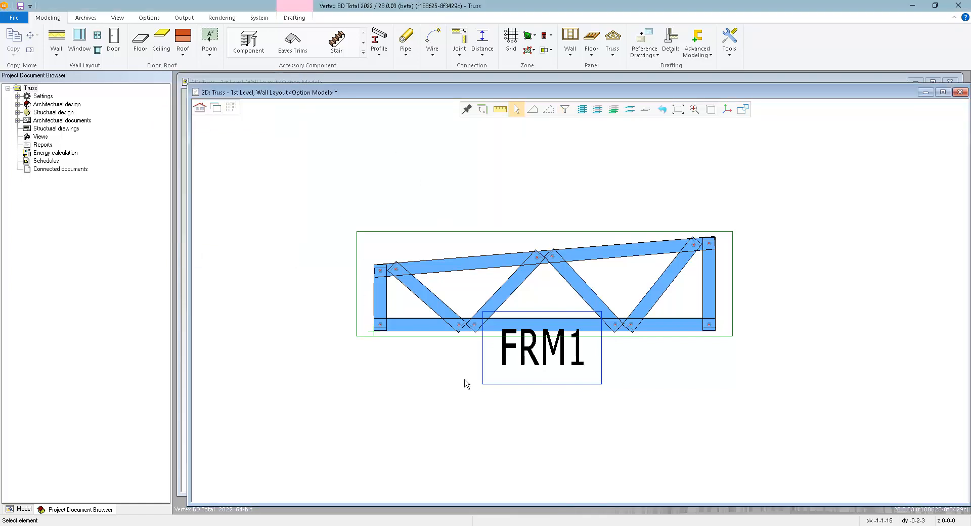
left_click(538, 278)
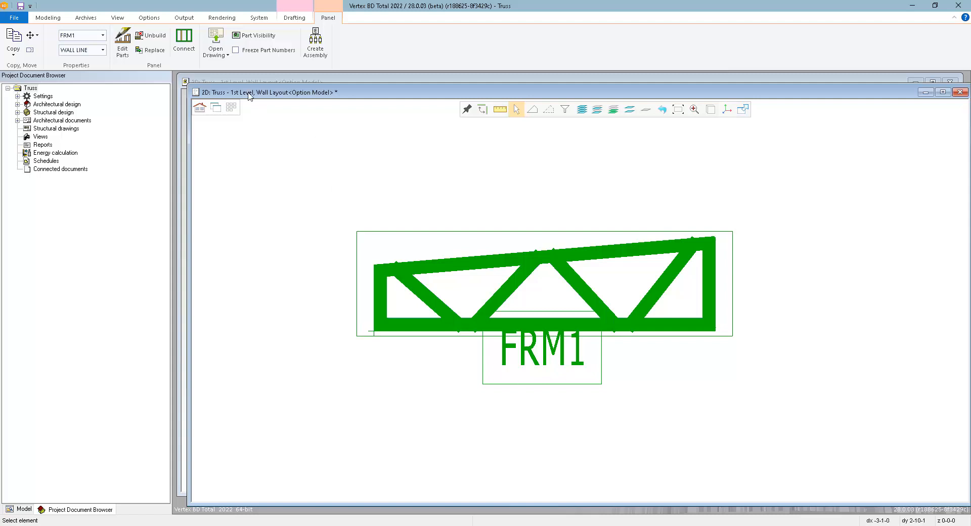
Create a panel drawing using the Beam Assembly - Front View template
left_click(215, 42)
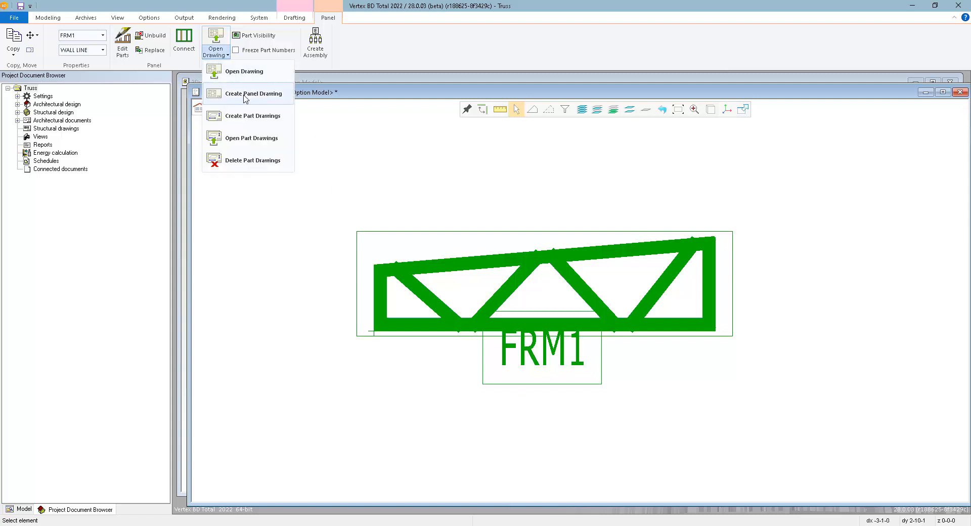
left_click(254, 93)
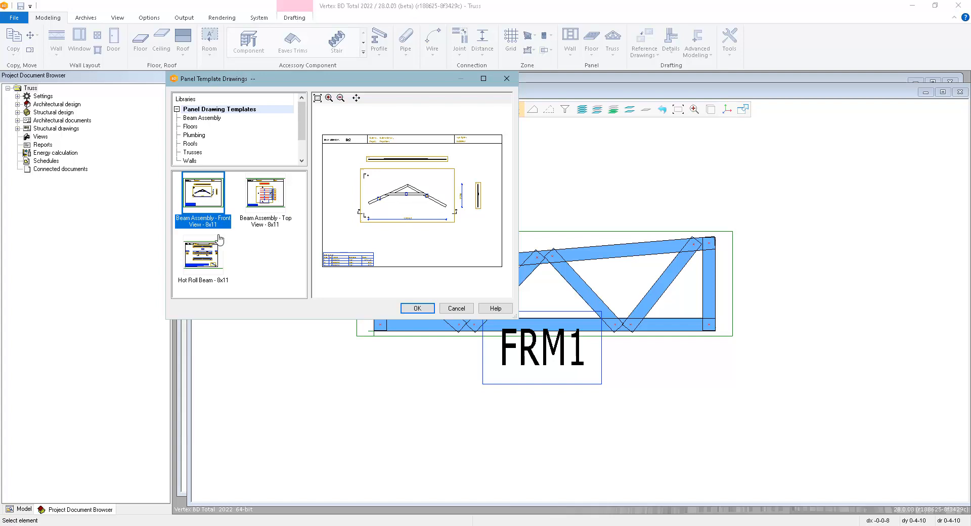
left_click(416, 308)
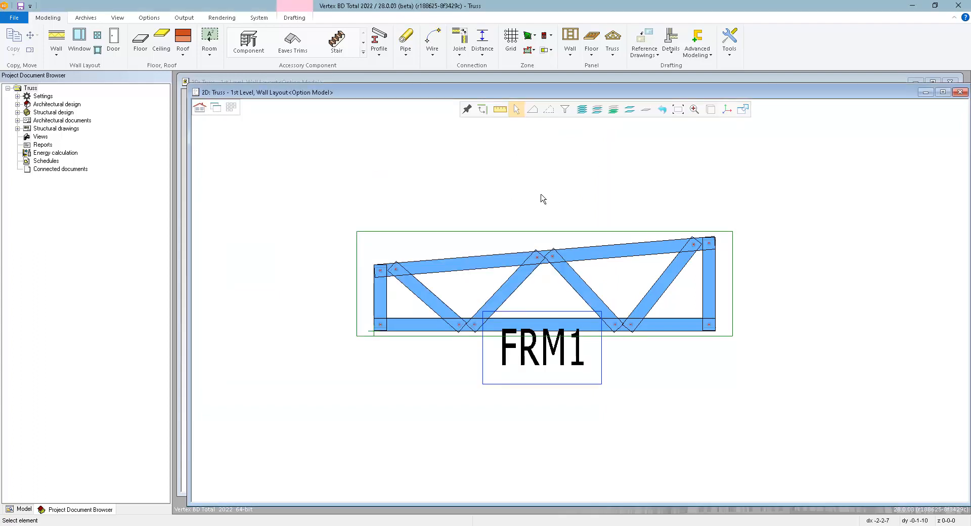
Write the Howick NC output file for FRM1, then quit the transfer window
left_click(183, 17)
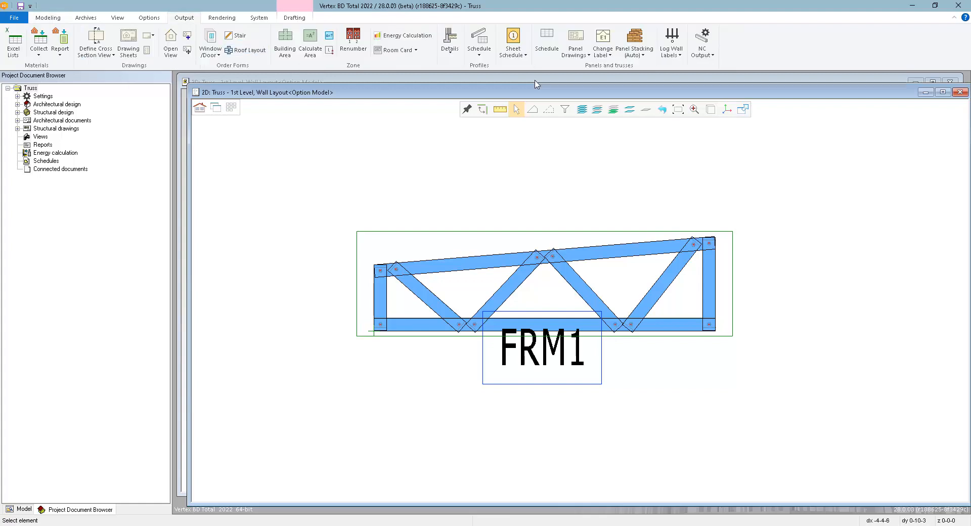
left_click(701, 42)
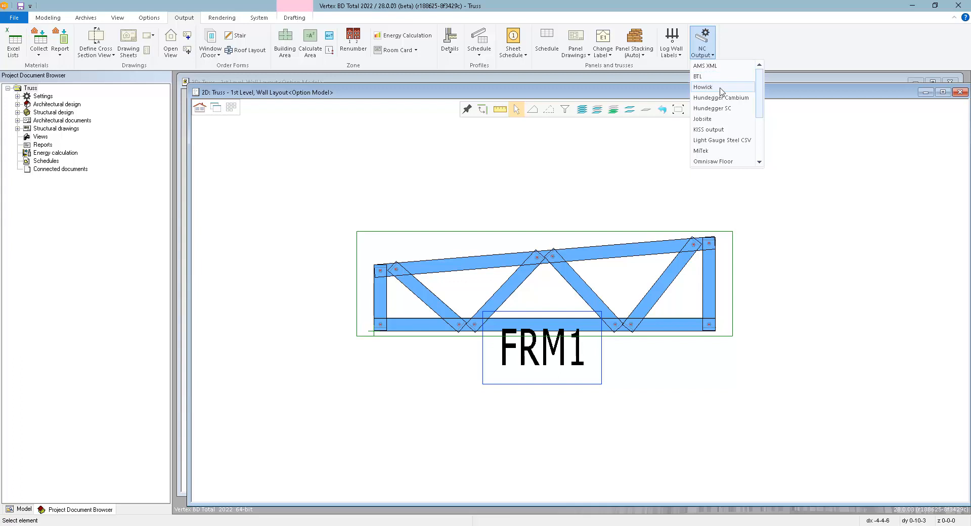
left_click(703, 87)
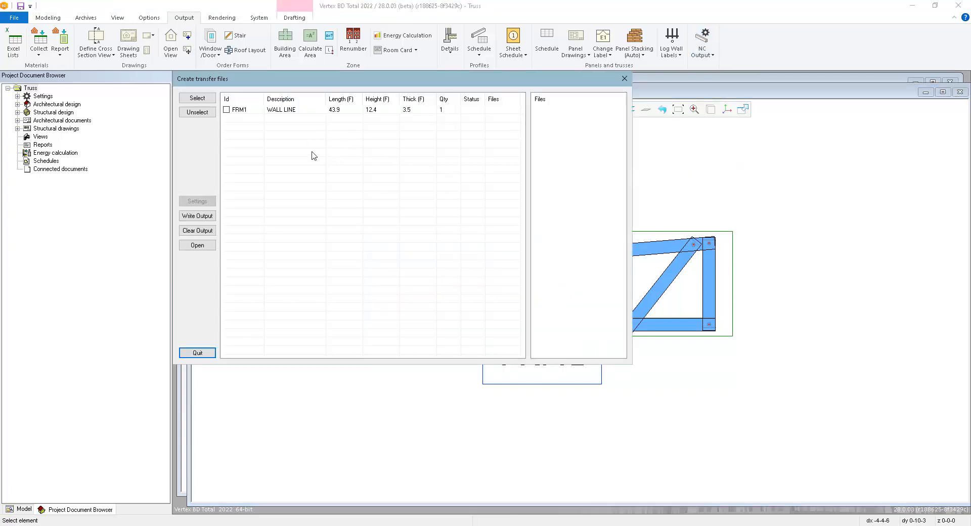
left_click(239, 109)
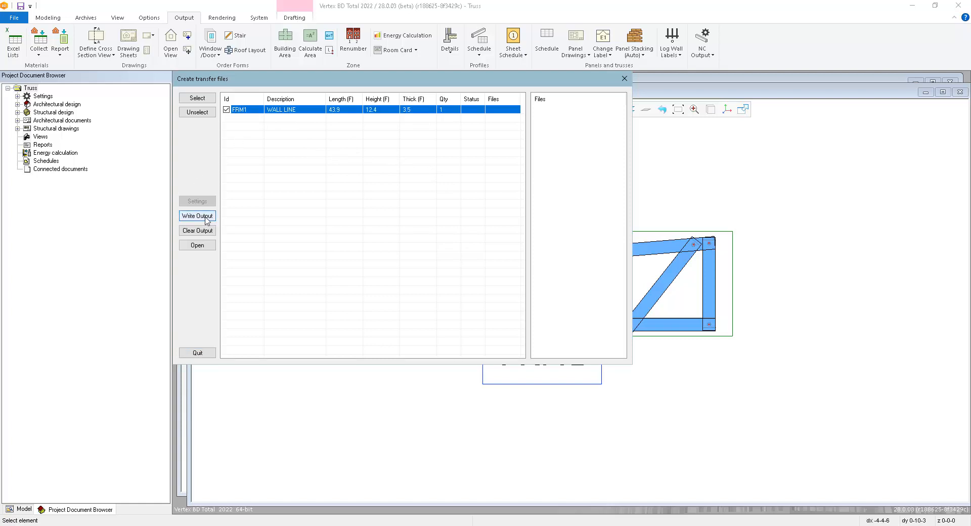
left_click(197, 215)
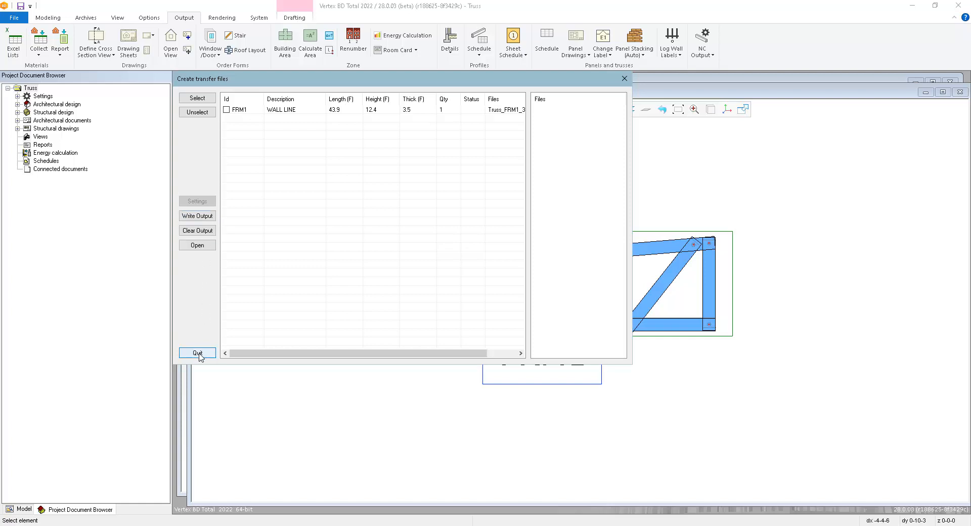
left_click(197, 353)
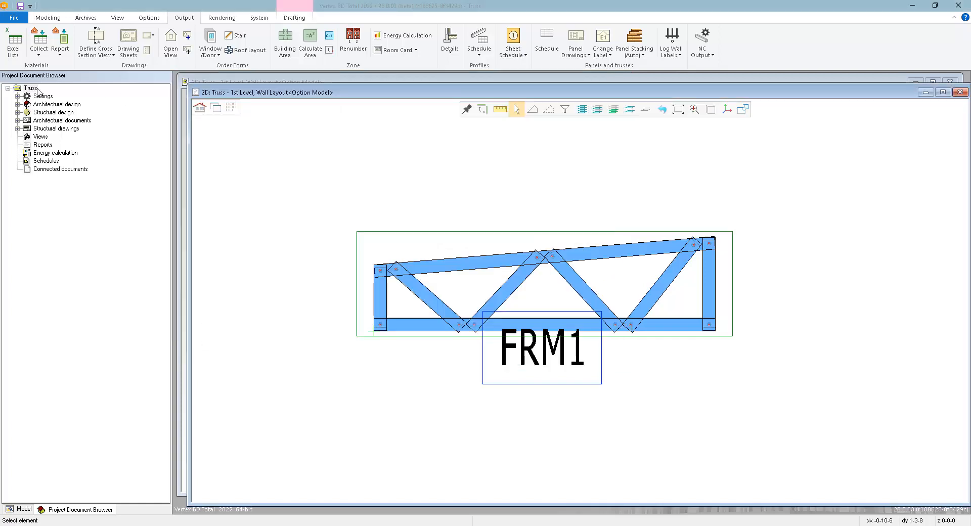
Show the Truss project's actions in the Project Document Browser
right_click(30, 87)
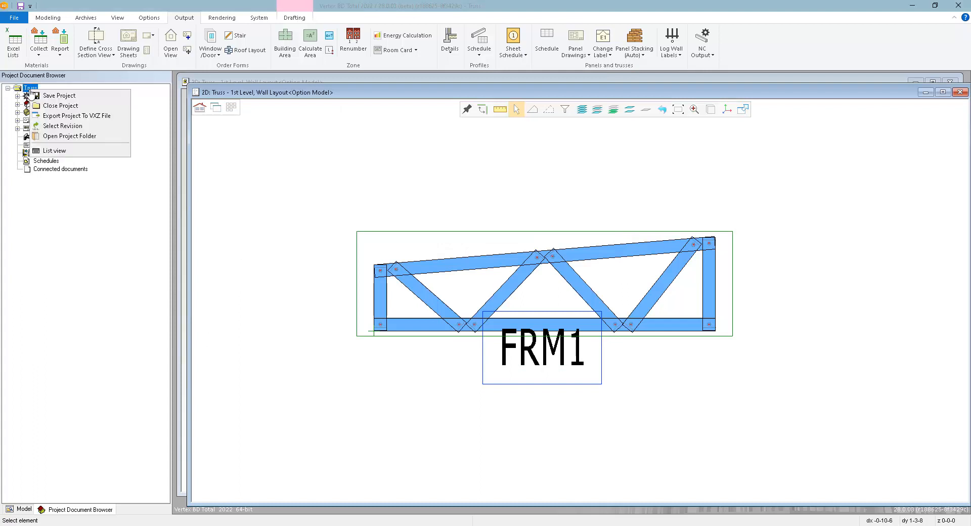
mouse_move(69, 135)
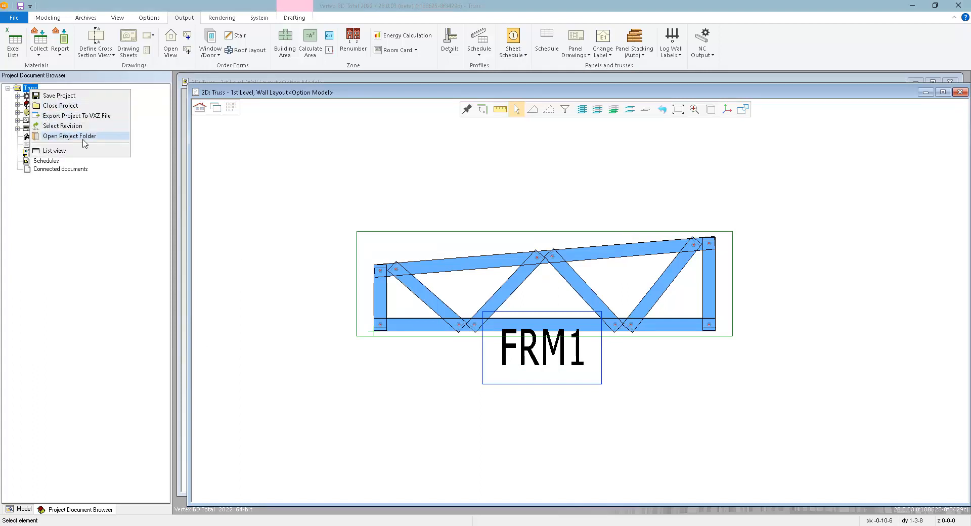
mouse_move(86, 141)
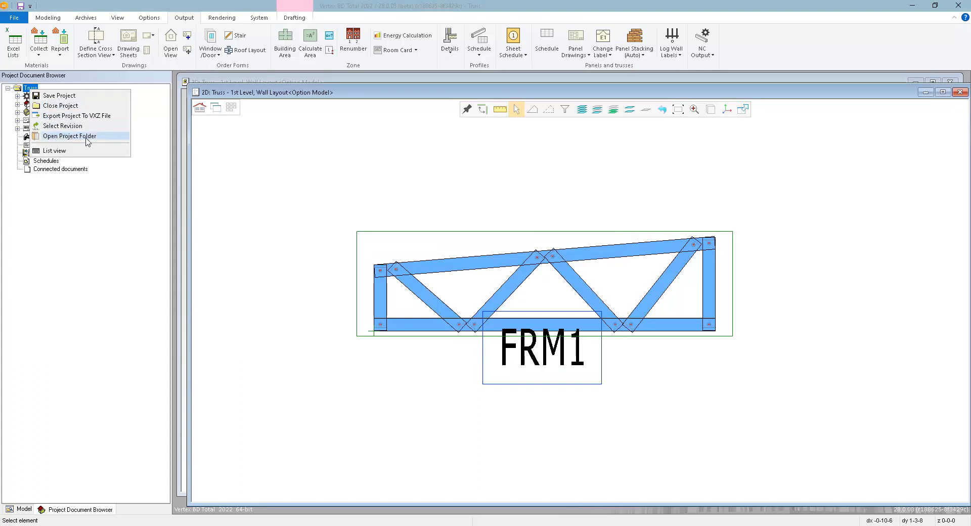